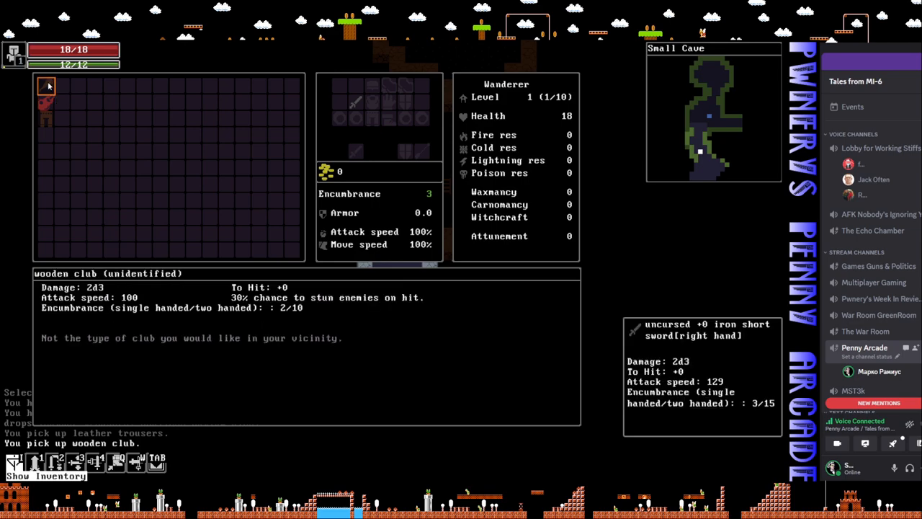
pyautogui.moveTo(47, 101)
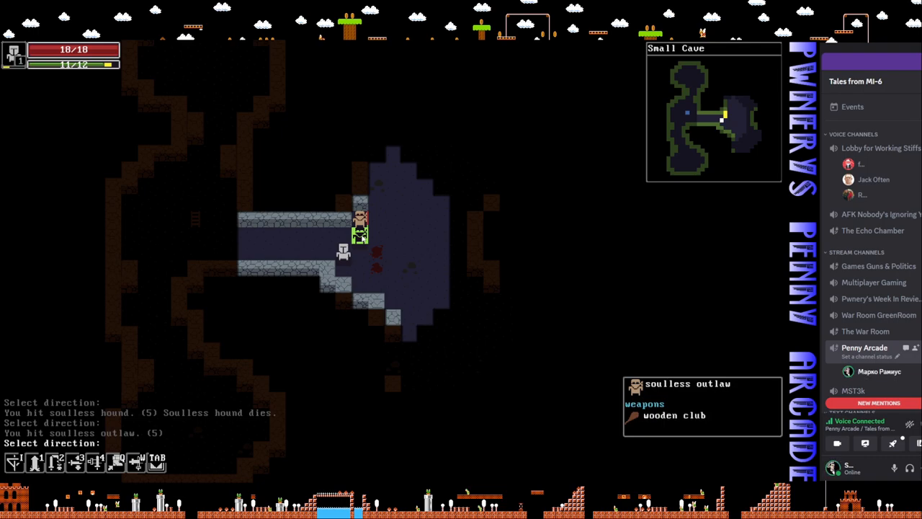
pyautogui.moveTo(363, 239)
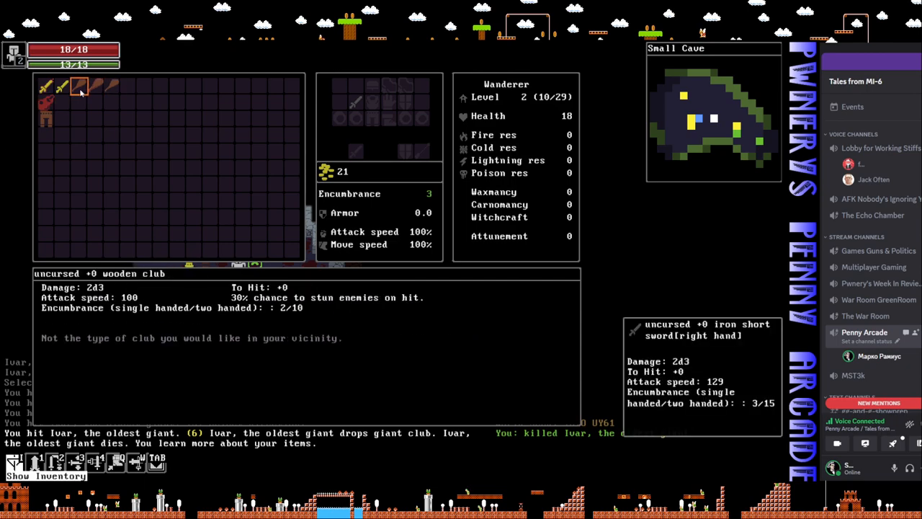
# - Inspect the carried short swords and the wooden club in the inventory
pyautogui.click(44, 86)
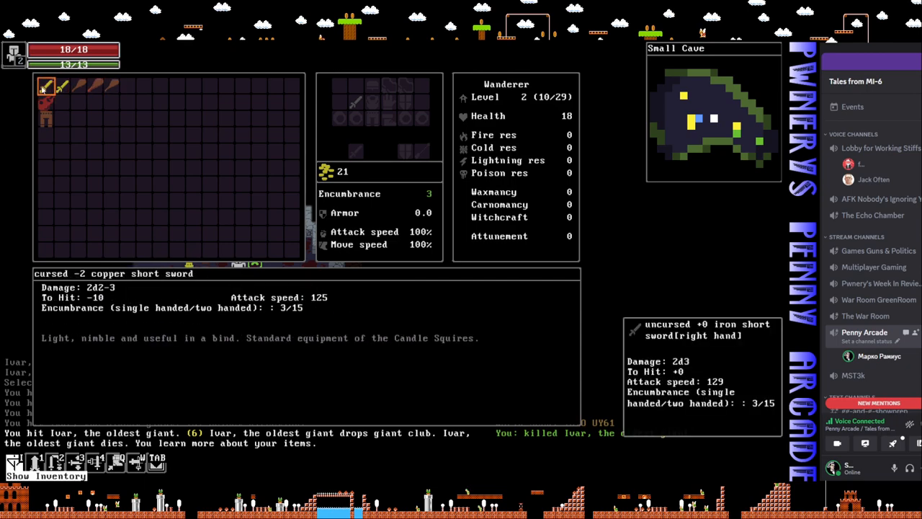
pyautogui.click(62, 86)
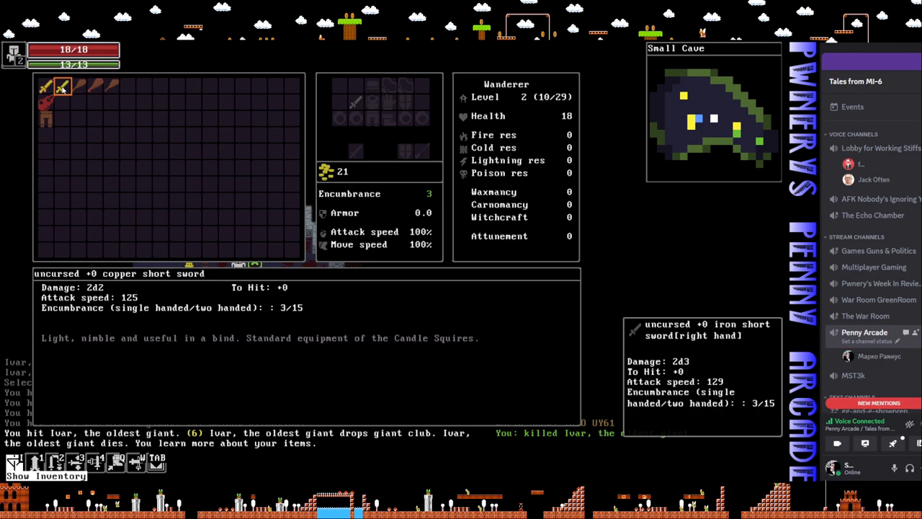
pyautogui.click(78, 86)
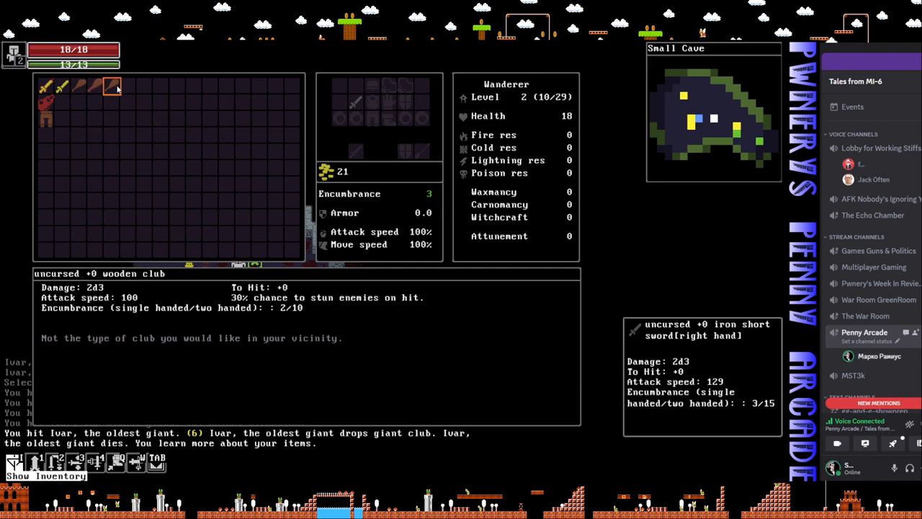
pyautogui.click(46, 118)
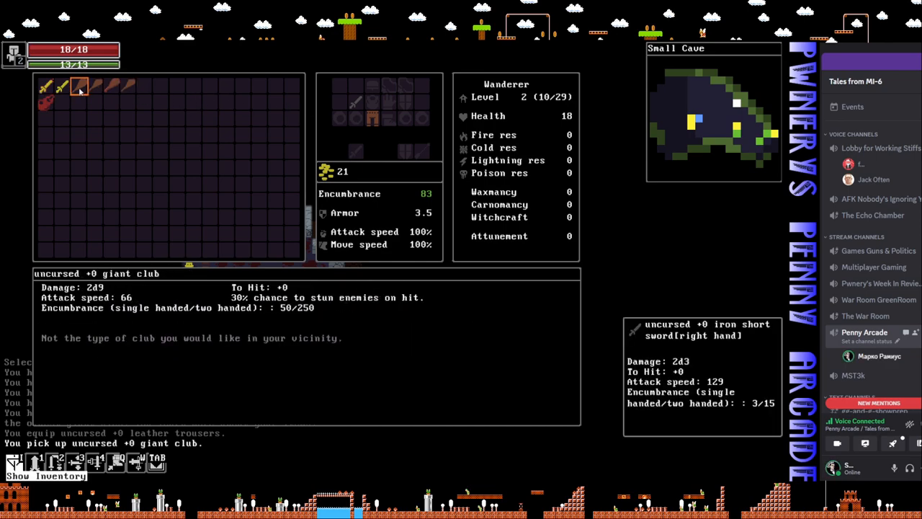
# - Unequip the iron short sword and wield Ivar's uncursed +0 giant club
pyautogui.click(355, 100)
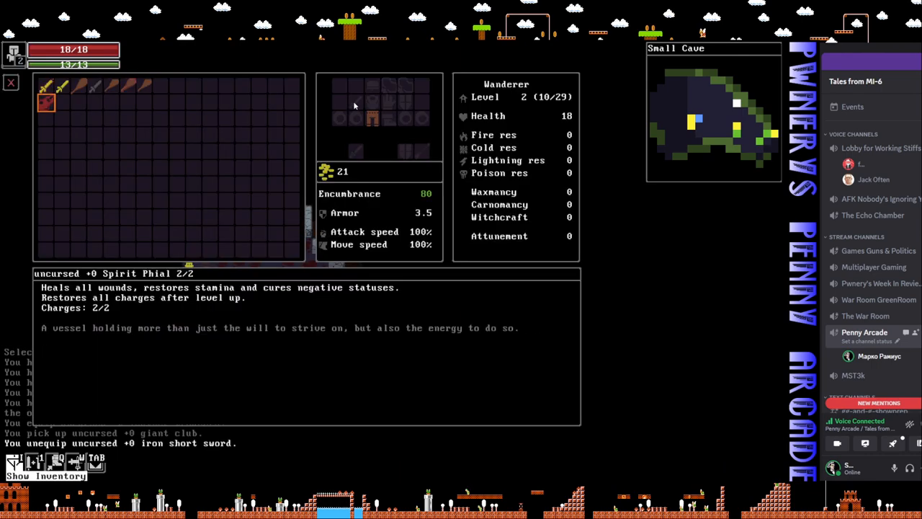
pyautogui.click(79, 87)
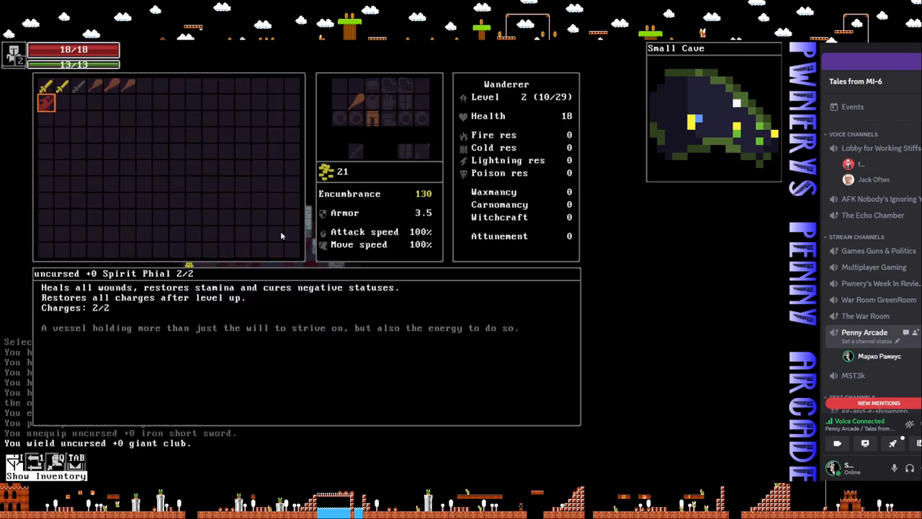
pyautogui.moveTo(346, 124)
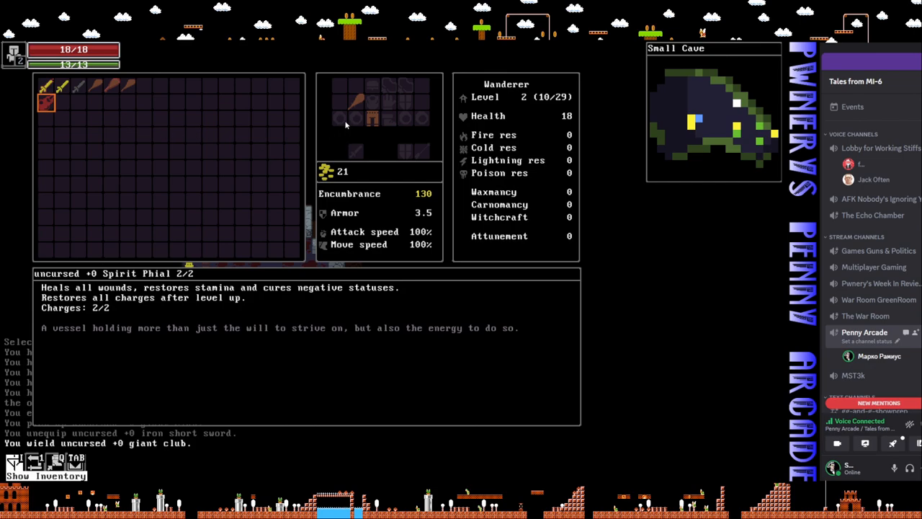
pyautogui.moveTo(409, 112)
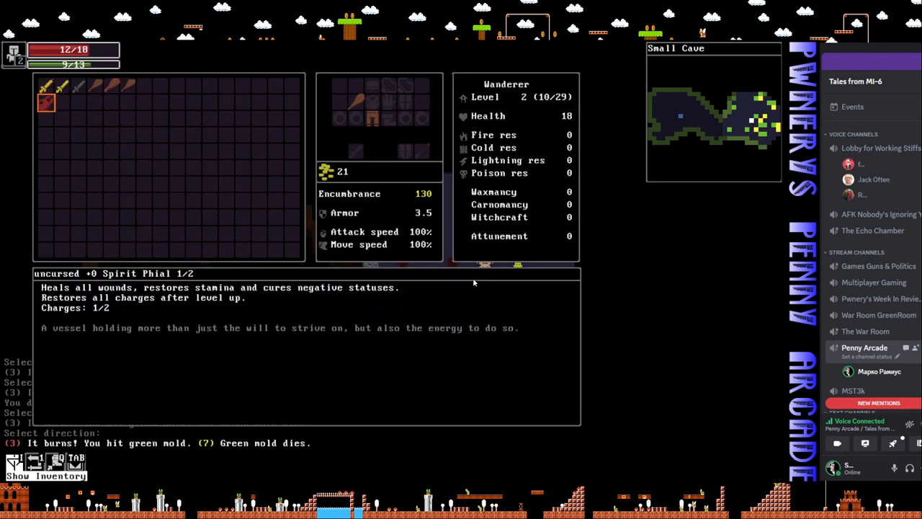
pyautogui.moveTo(471, 282)
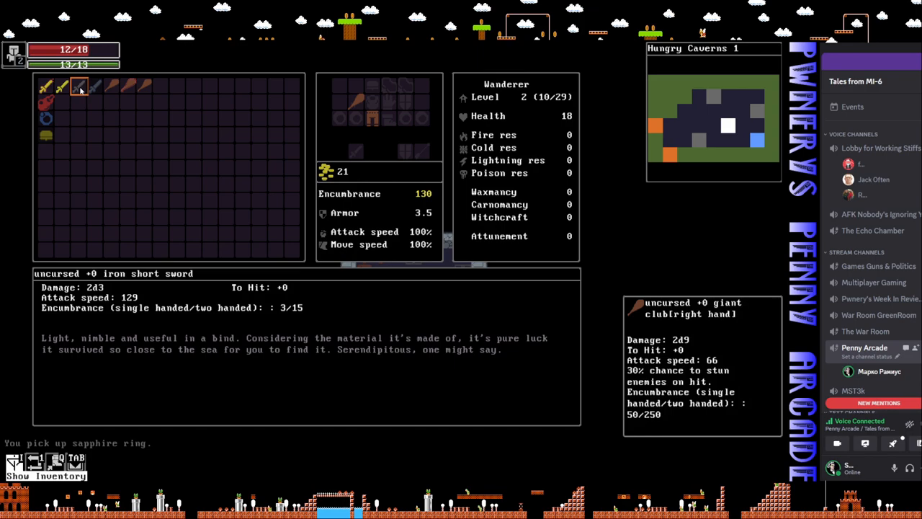
# - Read the tooltips of the iron short sword and the steel short sword
pyautogui.click(95, 87)
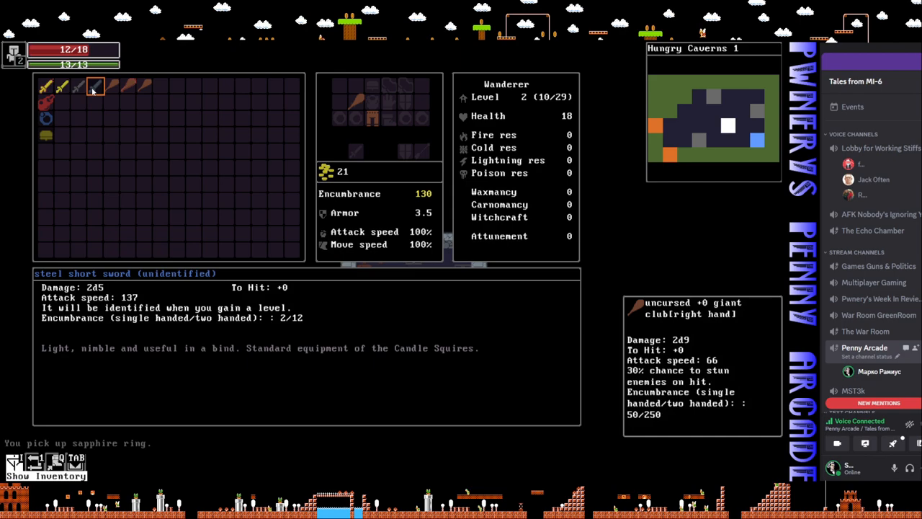
pyautogui.click(112, 86)
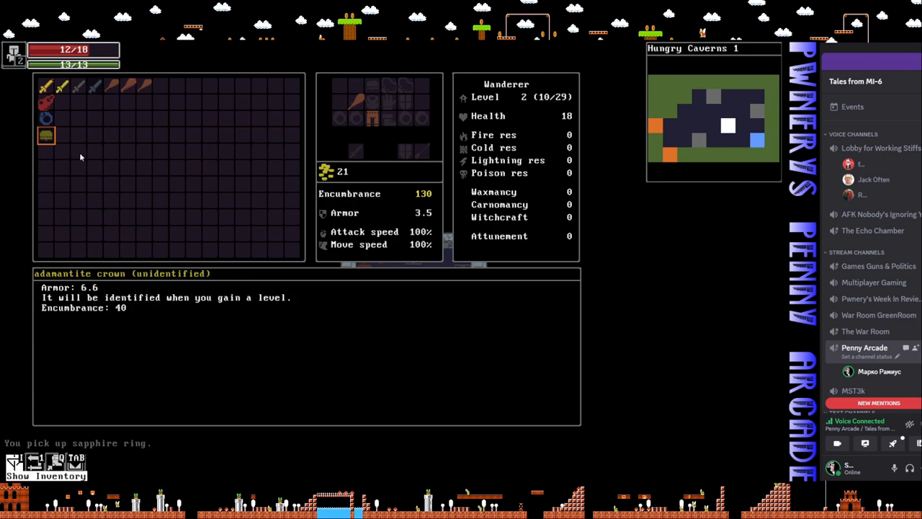
pyautogui.moveTo(127, 160)
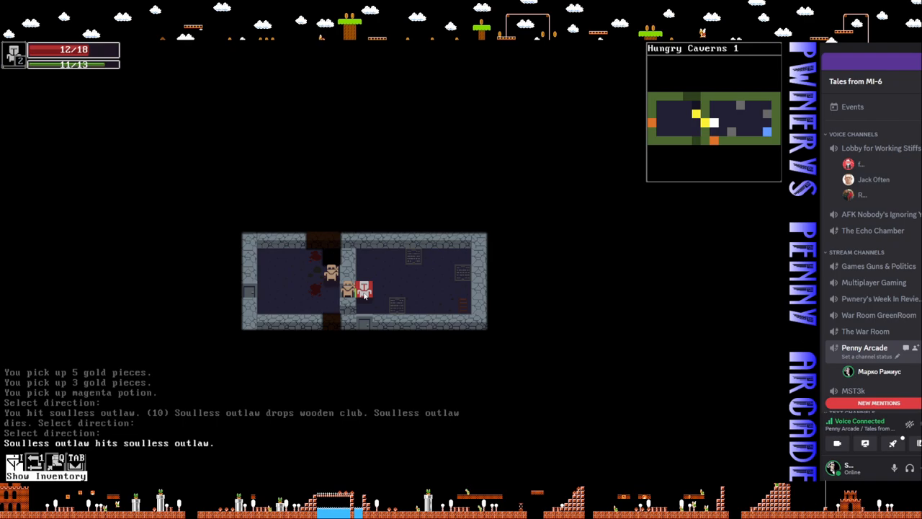
pyautogui.moveTo(348, 288)
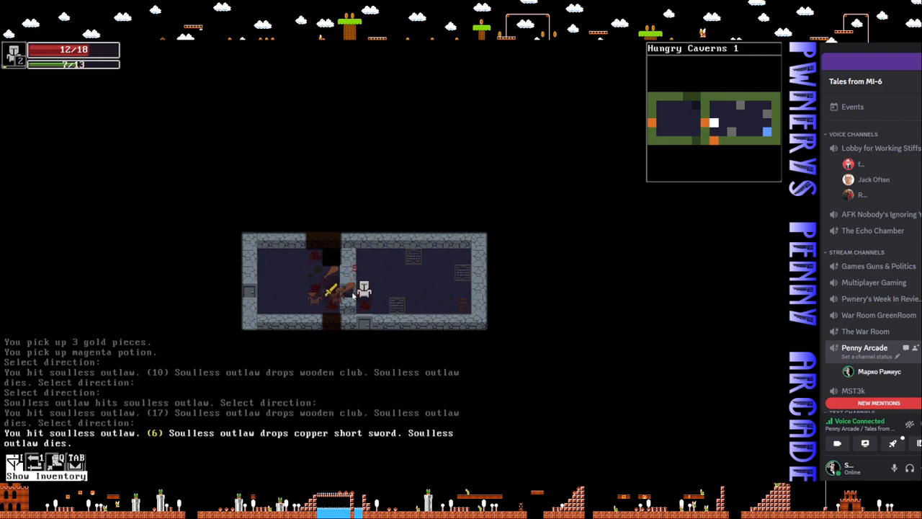
pyautogui.moveTo(348, 288)
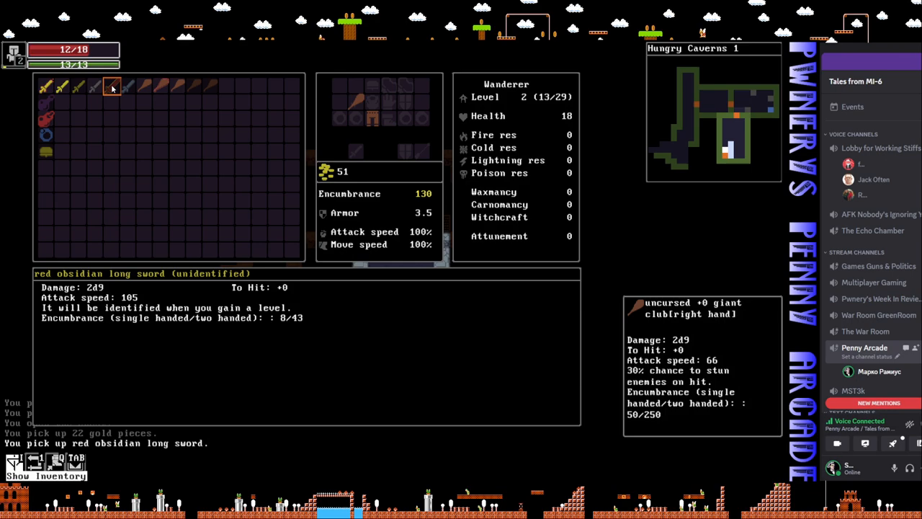
# - Read the stats of the red obsidian long sword in the inventory
pyautogui.click(95, 86)
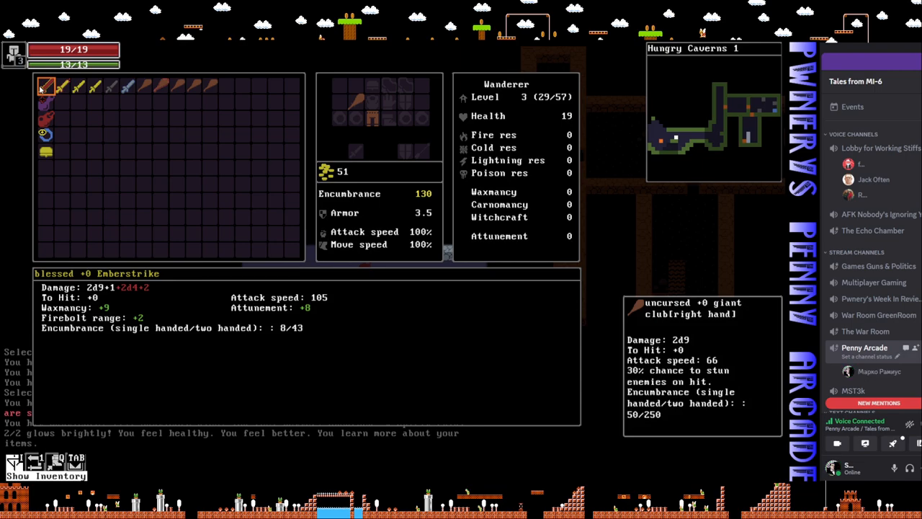
# - Wield the blessed +0 Emberstrike instead of the giant club and put on the ring of cover
pyautogui.click(78, 86)
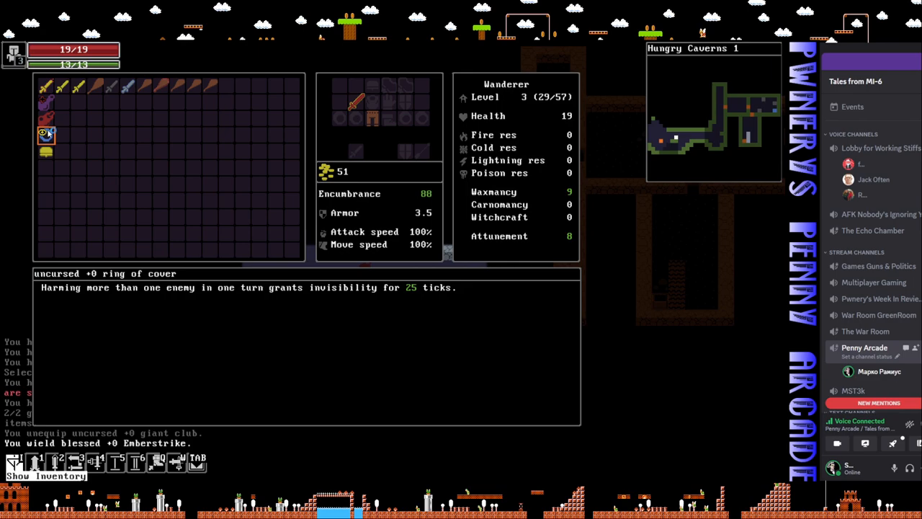
pyautogui.click(46, 136)
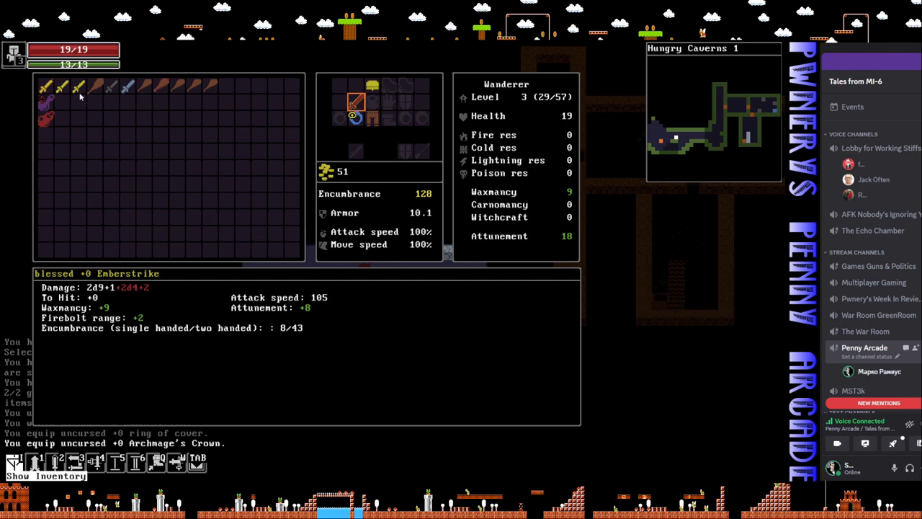
# - Review the Emberstrike sword's stats in the inventory
pyautogui.click(46, 118)
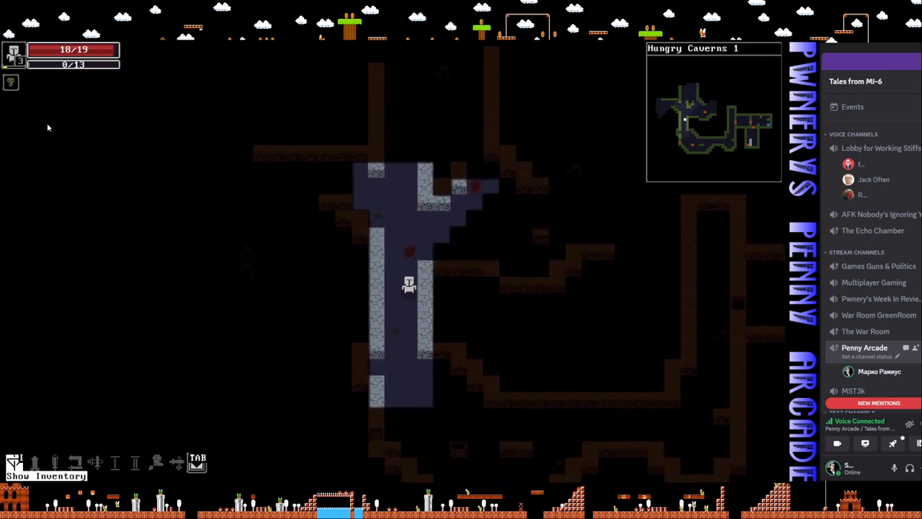
pyautogui.moveTo(12, 82)
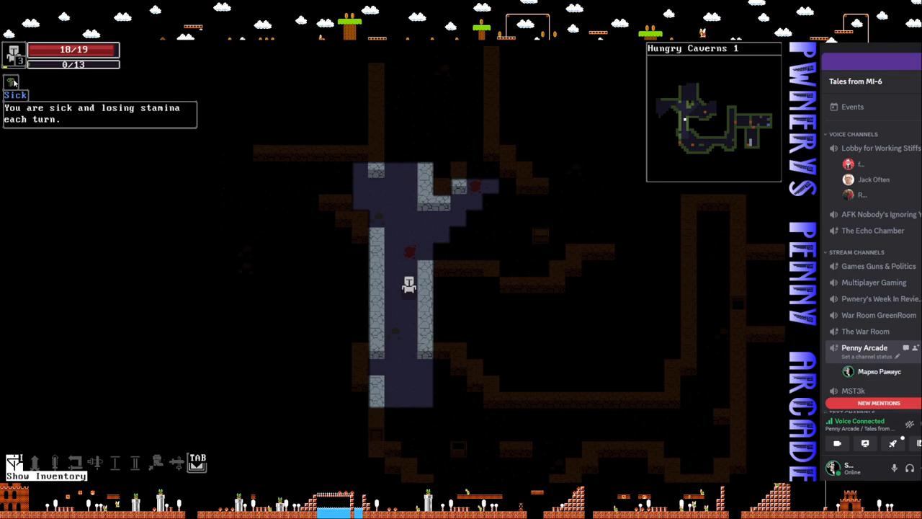
# - Open the inventory and look over the unidentified opal ring
pyautogui.press('tab')
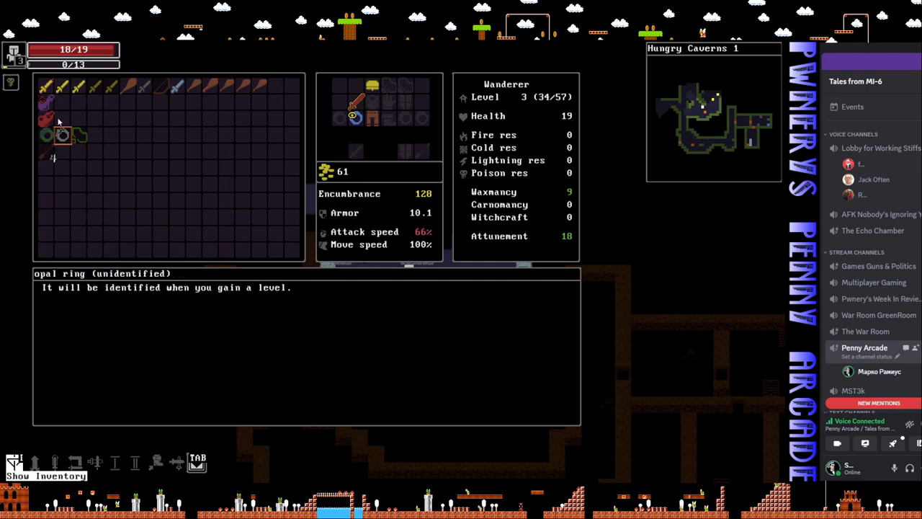
pyautogui.click(46, 118)
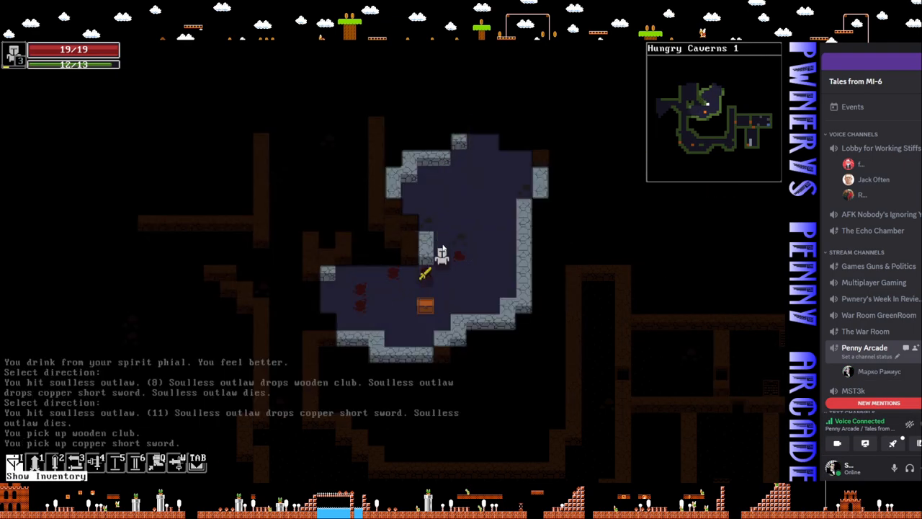
# - Attack the soulless outlaw below the hero
pyautogui.press('Down')
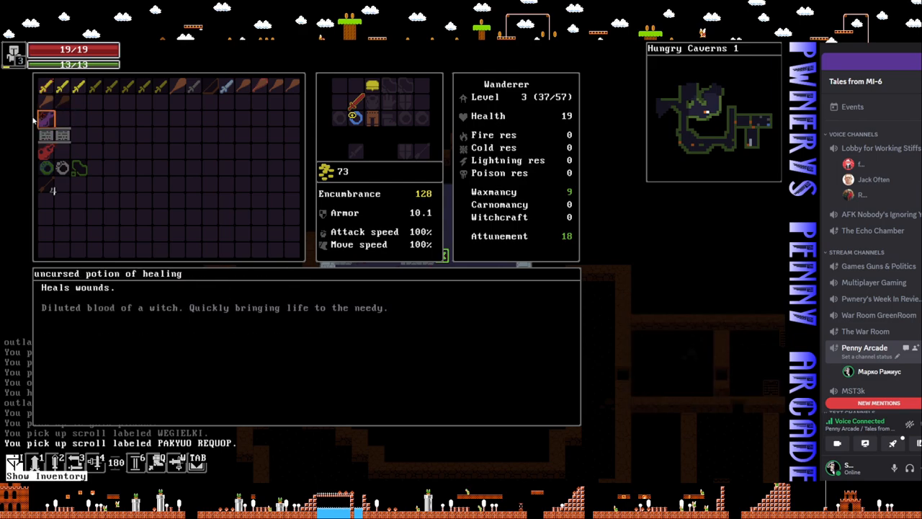
# - Read the description of the uncursed potion of healing in the inventory
pyautogui.click(63, 167)
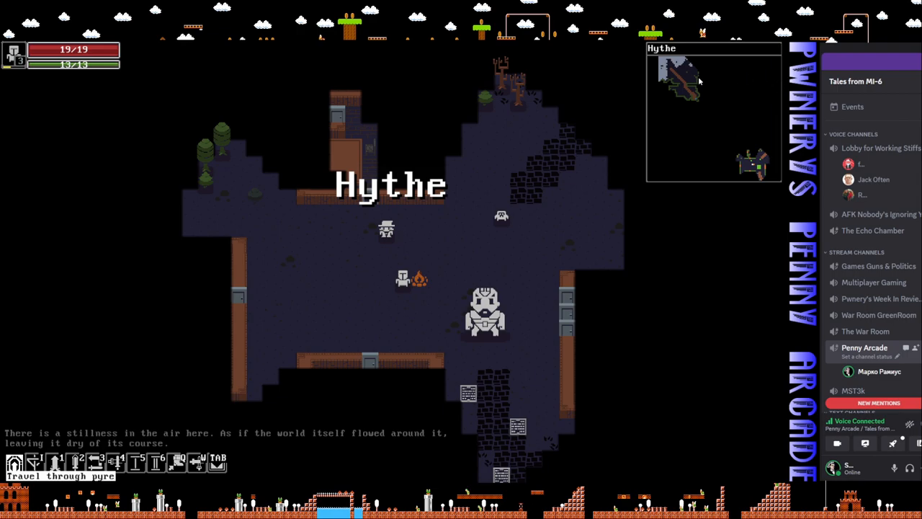
pyautogui.moveTo(670, 75)
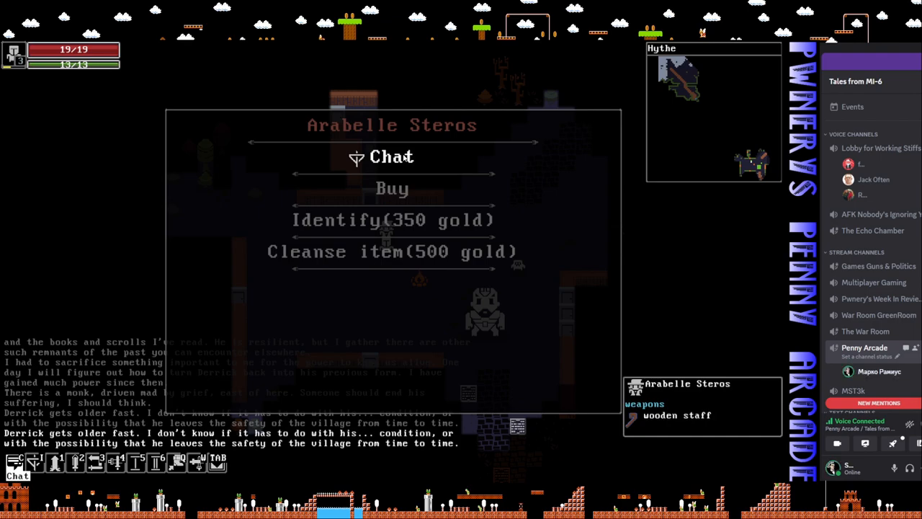
# - Choose Chat in the villager's interaction menu to read the dialogue
pyautogui.click(392, 187)
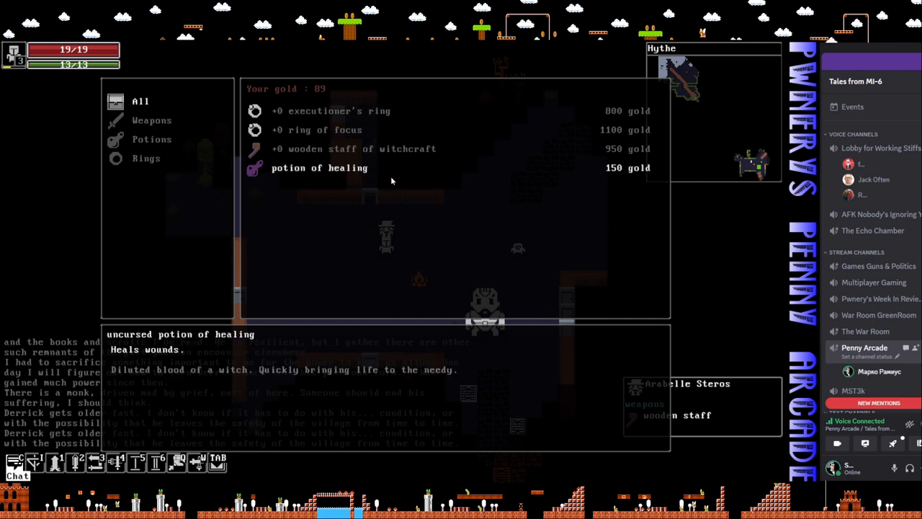
# - Filter the smith's wares to weapons, back to all, then rings such as the executioner's ring, then all again
pyautogui.click(151, 121)
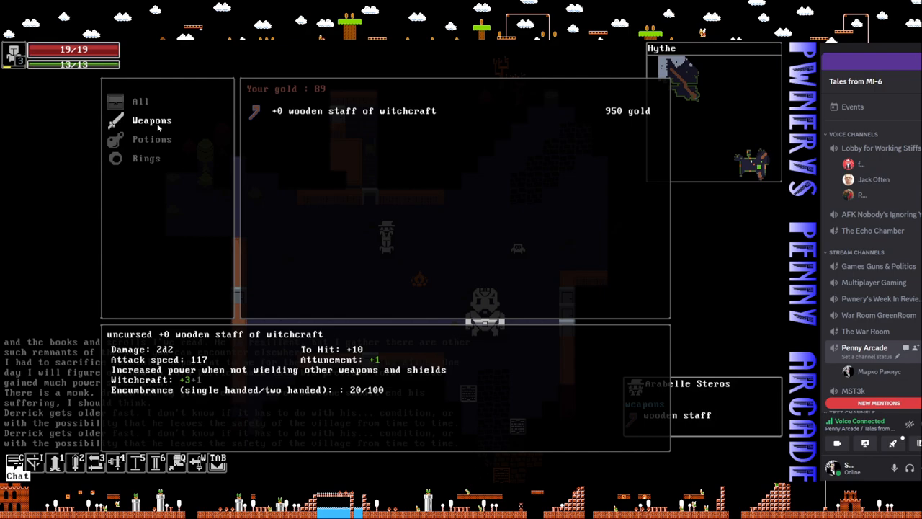
pyautogui.click(141, 101)
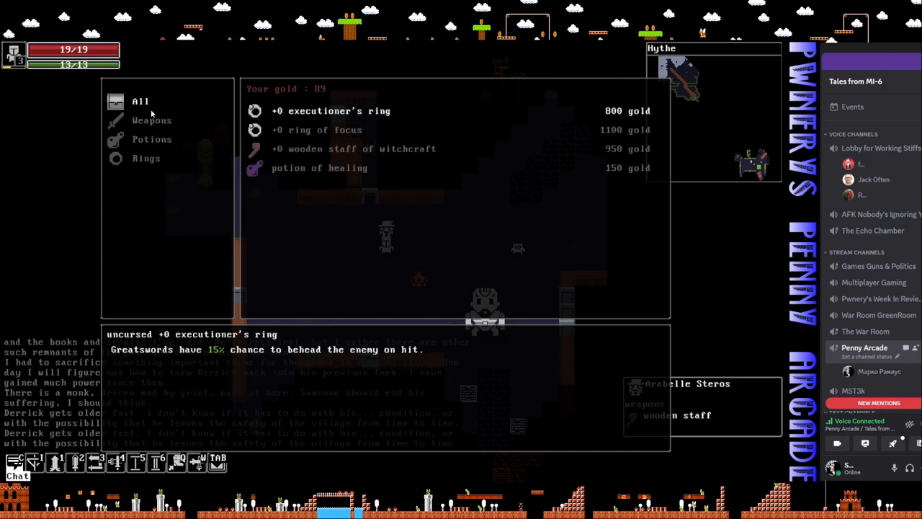
pyautogui.click(146, 157)
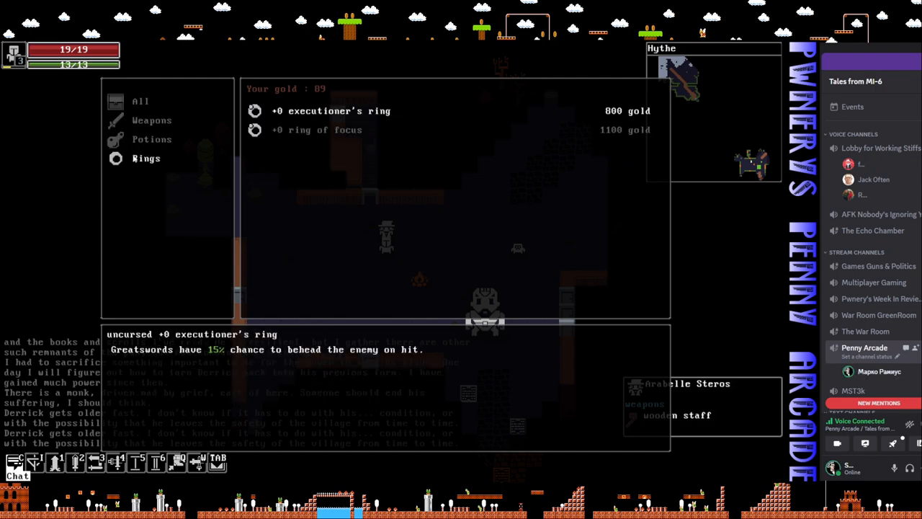
pyautogui.click(139, 101)
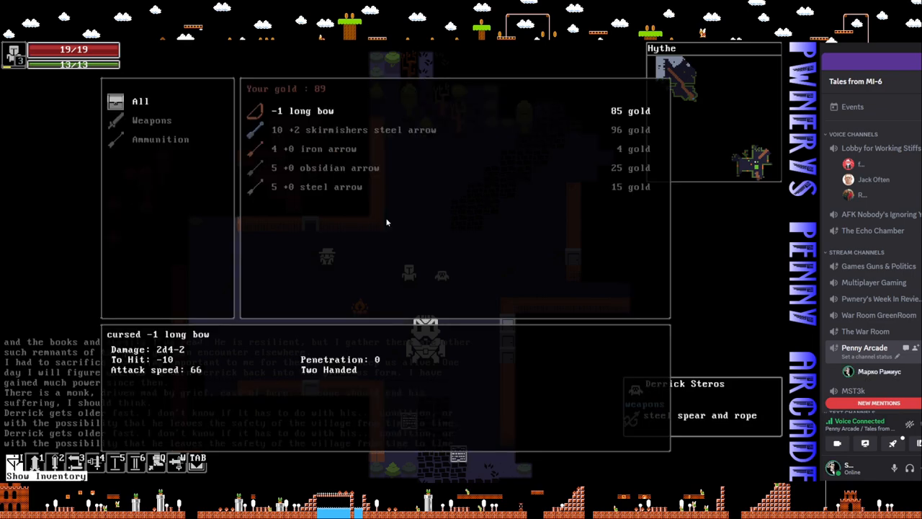
pyautogui.moveTo(331, 231)
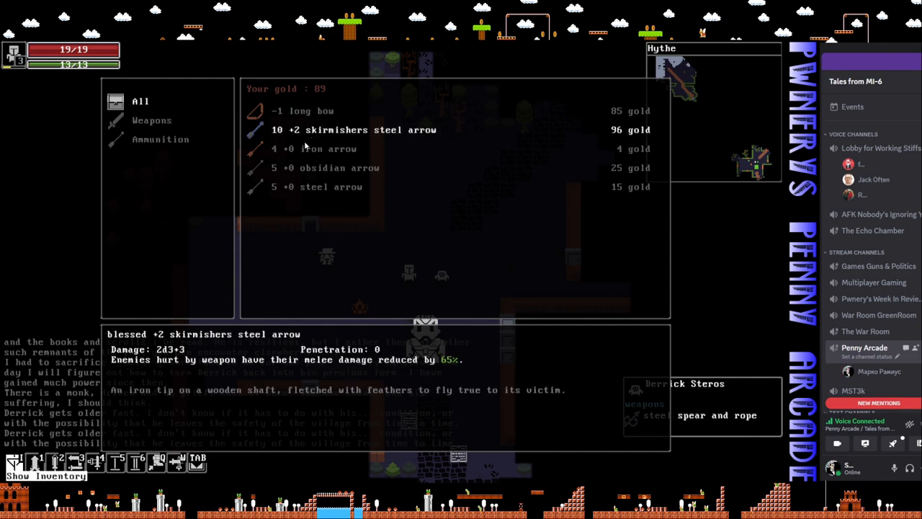
# - Narrow Derrick Steros's stock to ammunition only, showing the four arrow types
pyautogui.click(159, 138)
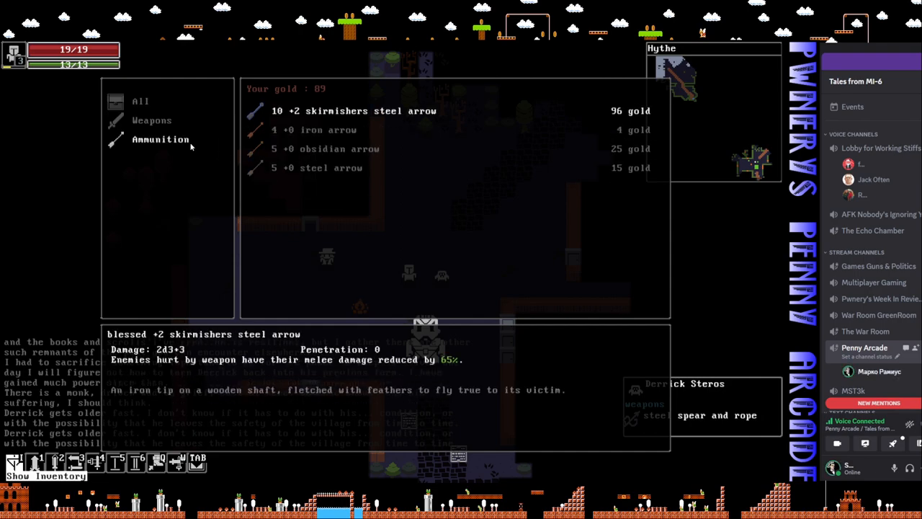
pyautogui.moveTo(224, 174)
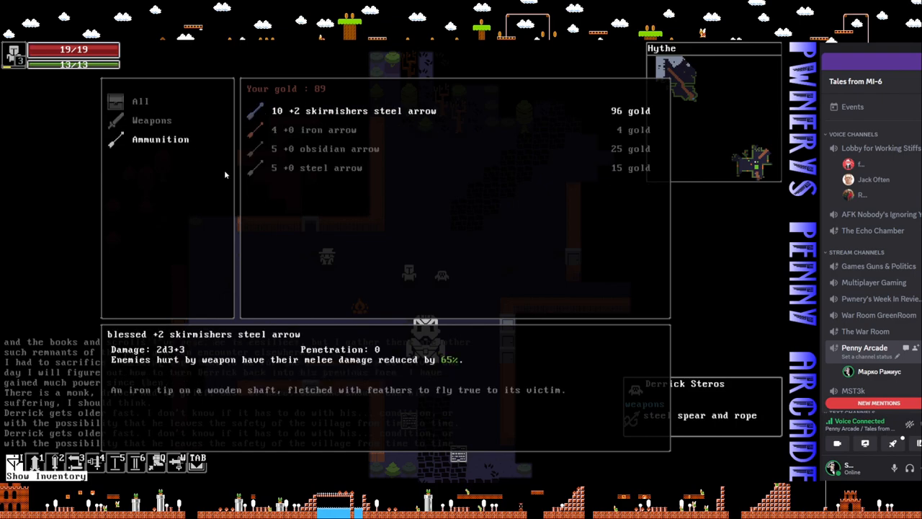
pyautogui.moveTo(202, 190)
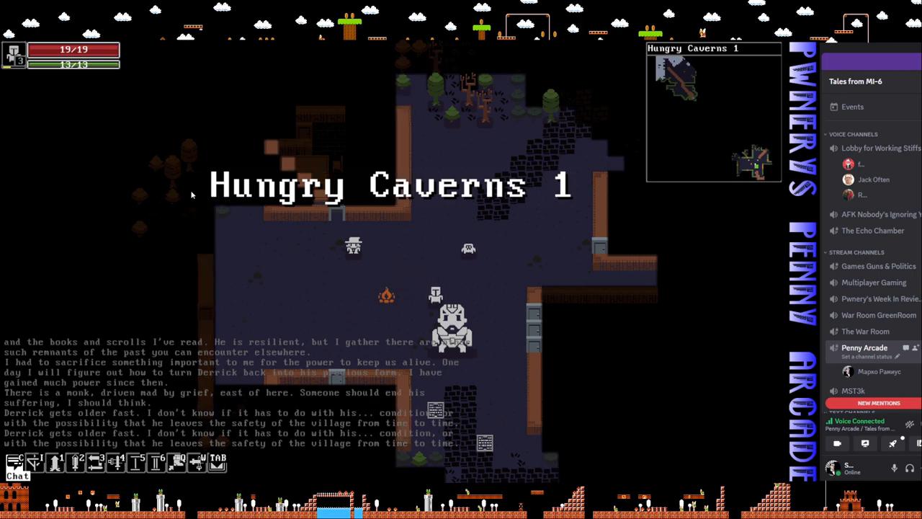
# - Leave the shop and head back toward Hungry Caverns 1 to meet Brokbrog
pyautogui.click(452, 324)
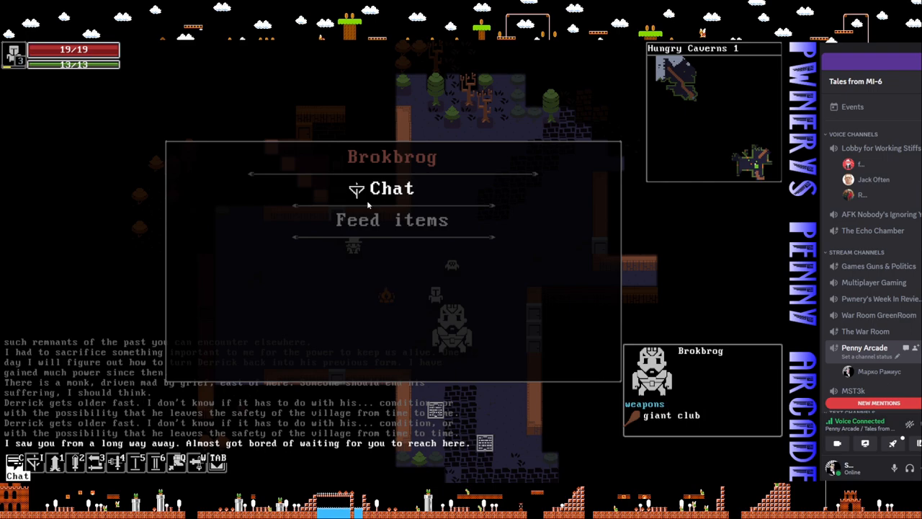
pyautogui.moveTo(392, 199)
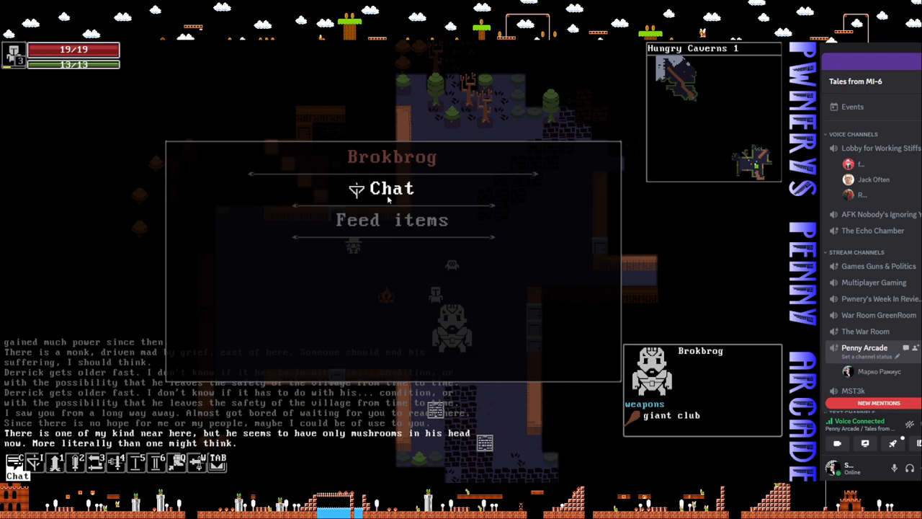
pyautogui.moveTo(386, 202)
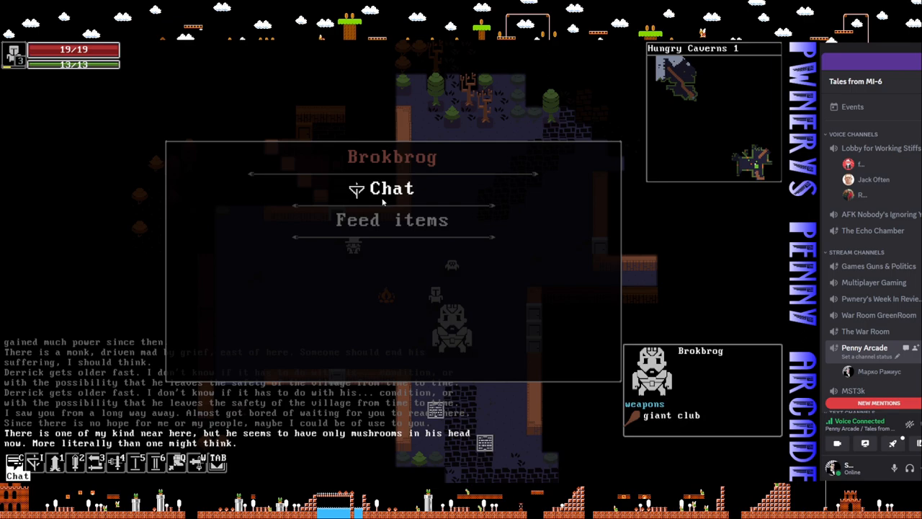
pyautogui.moveTo(384, 201)
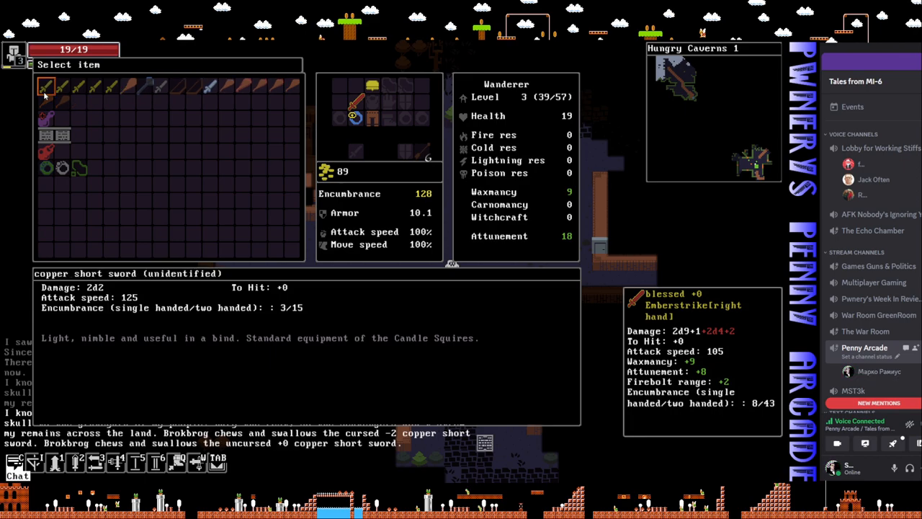
# - Feed Brokbrog the spare copper short swords, wooden clubs and the iron short sword
pyautogui.click(193, 86)
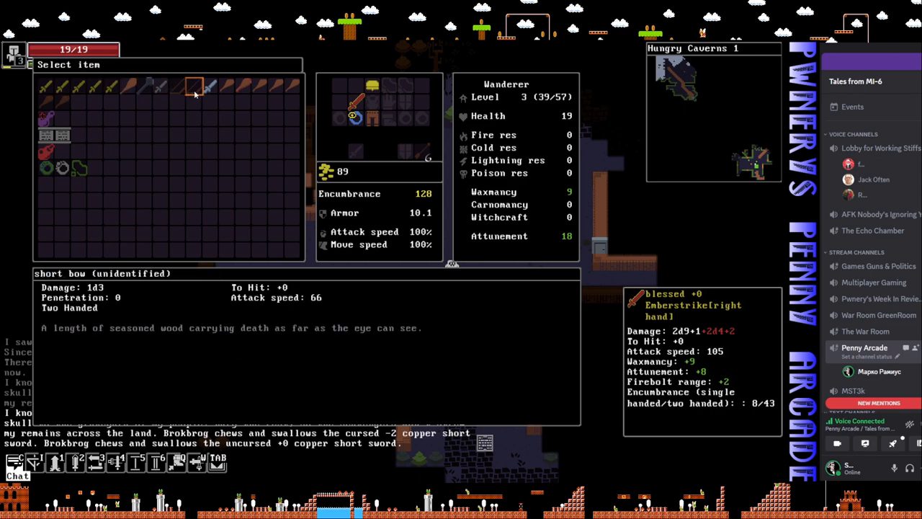
pyautogui.click(210, 87)
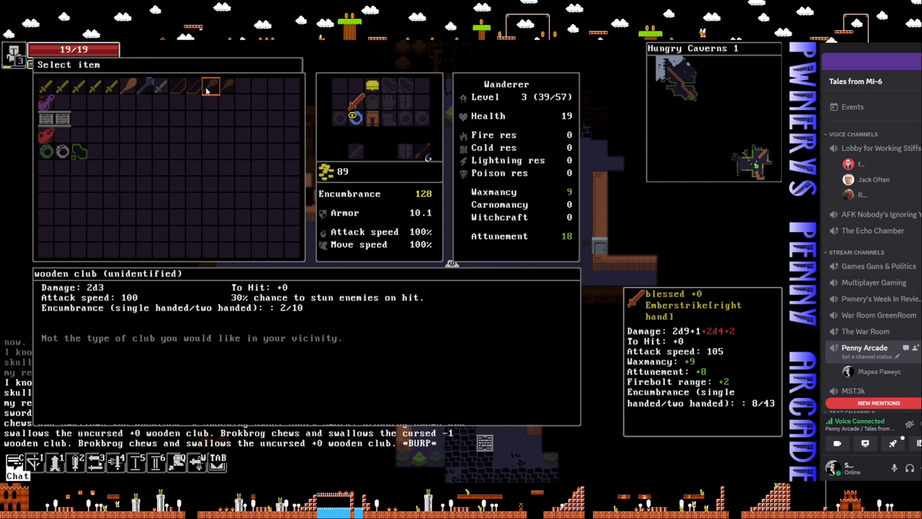
pyautogui.click(193, 86)
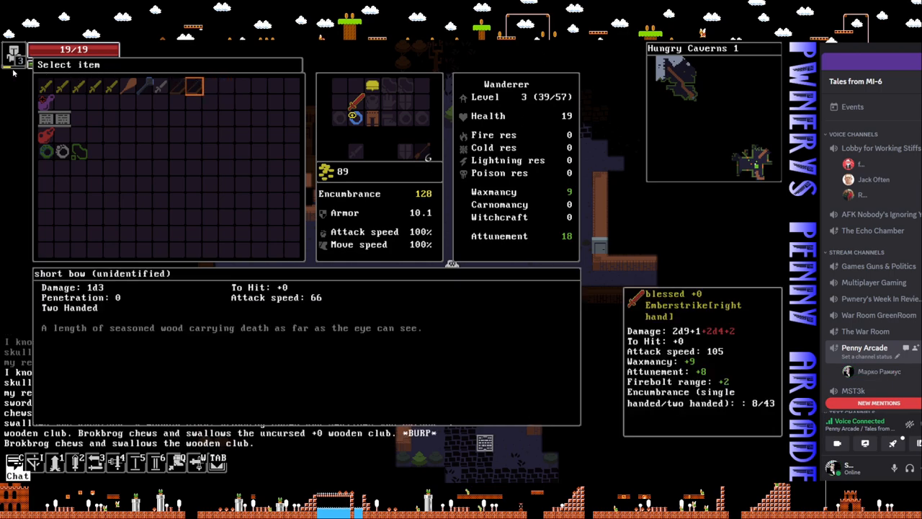
pyautogui.click(160, 87)
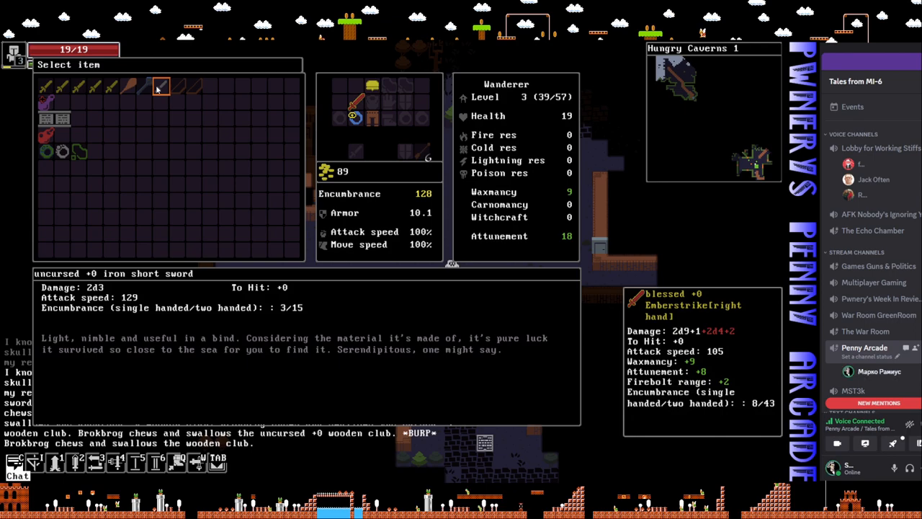
pyautogui.click(144, 87)
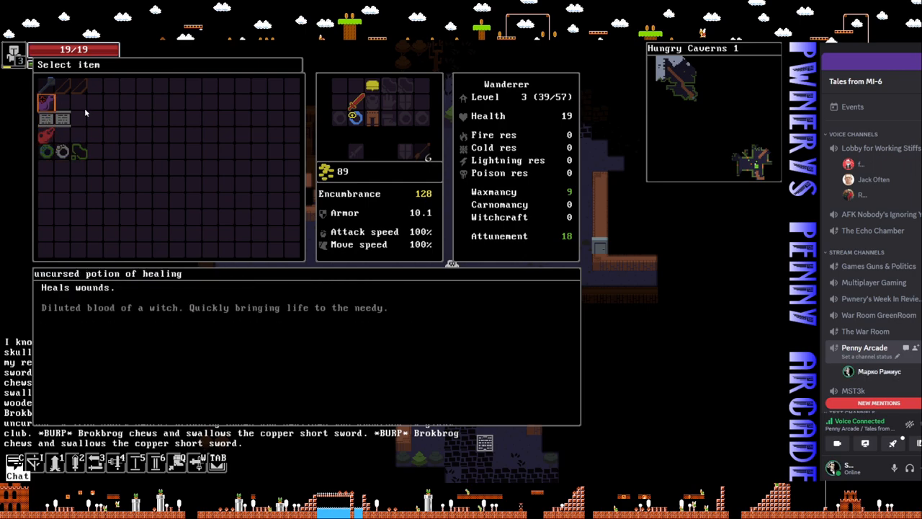
pyautogui.moveTo(141, 116)
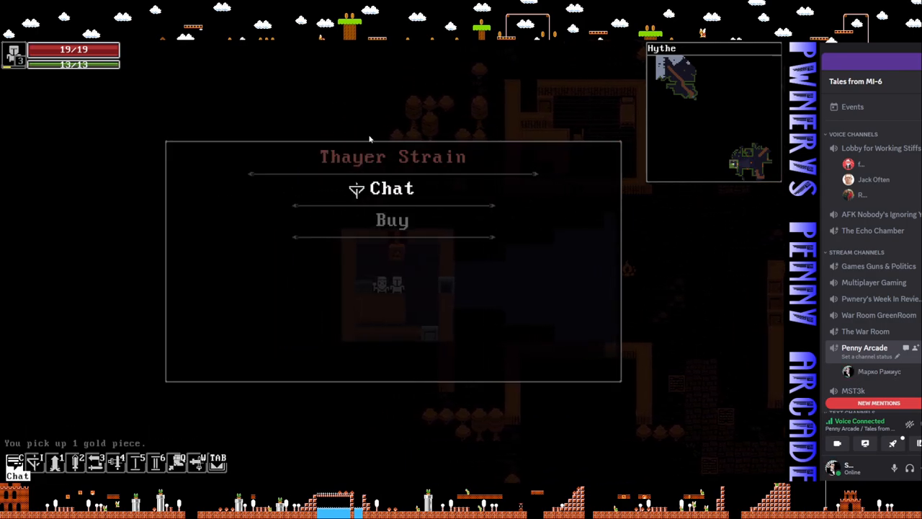
# - Start chatting with the smith Thayer Strain in Hythe
pyautogui.click(392, 188)
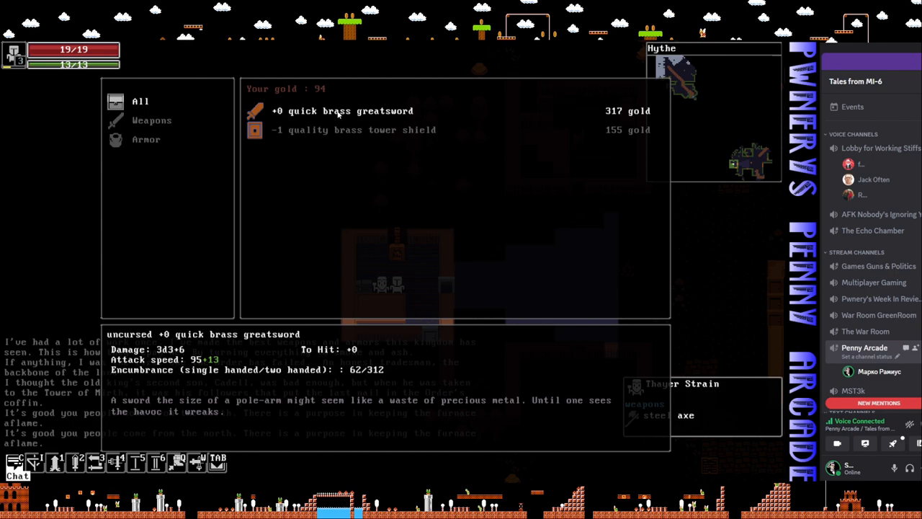
# - Inspect the cursed -1 brass tower shield on sale for 155 gold
pyautogui.click(353, 130)
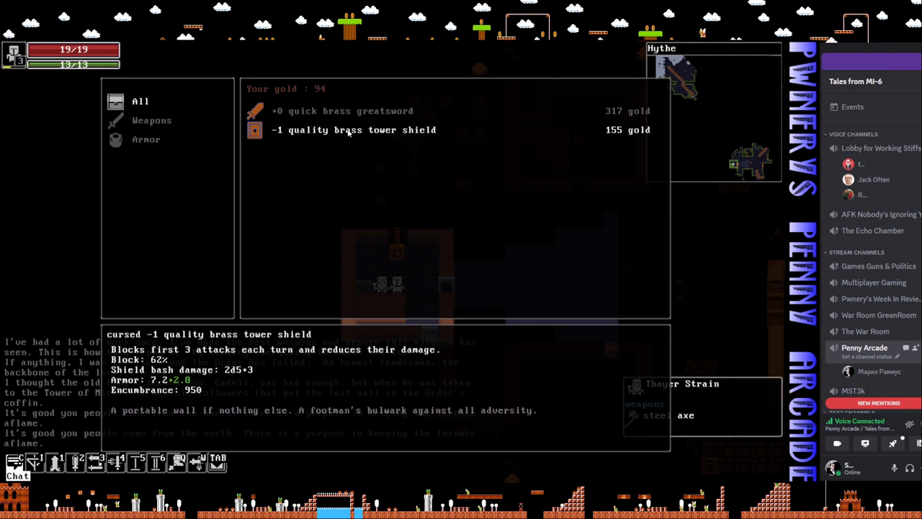
pyautogui.moveTo(354, 161)
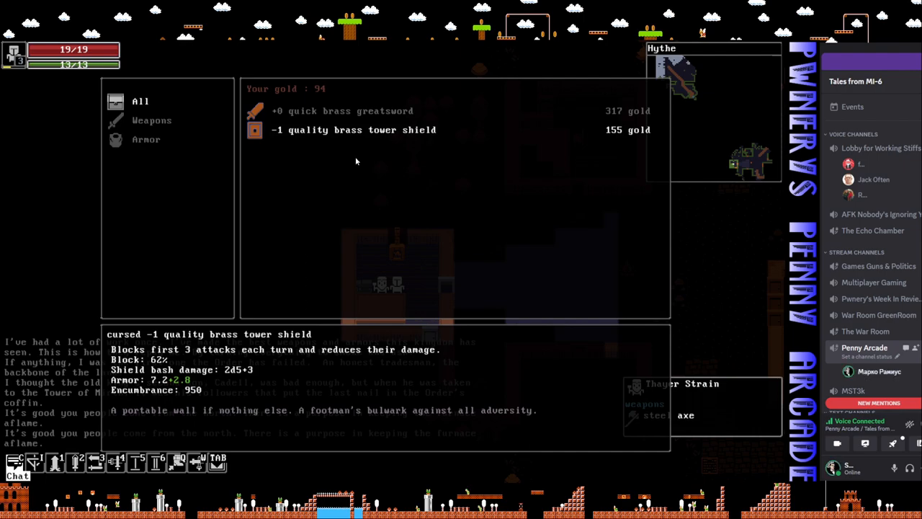